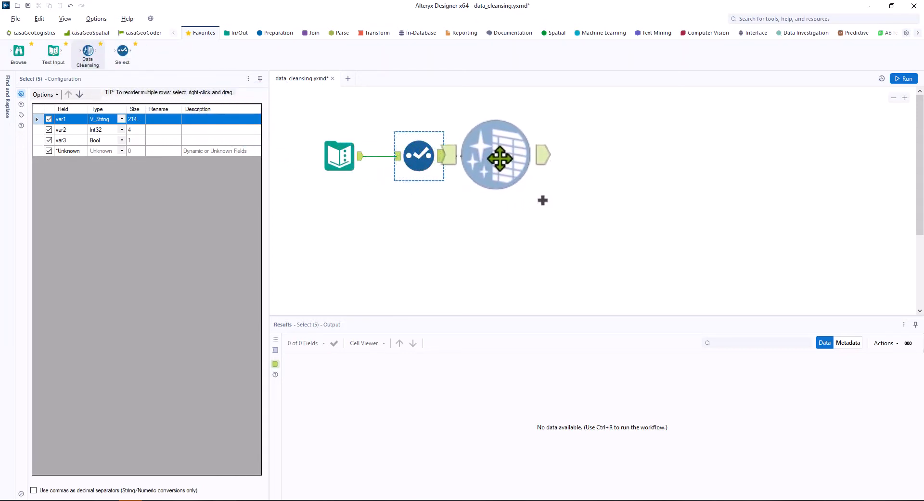
Step: Place a Data Cleansing tool after Select, clear the field list, and drop null rows and null columns
click(498, 155)
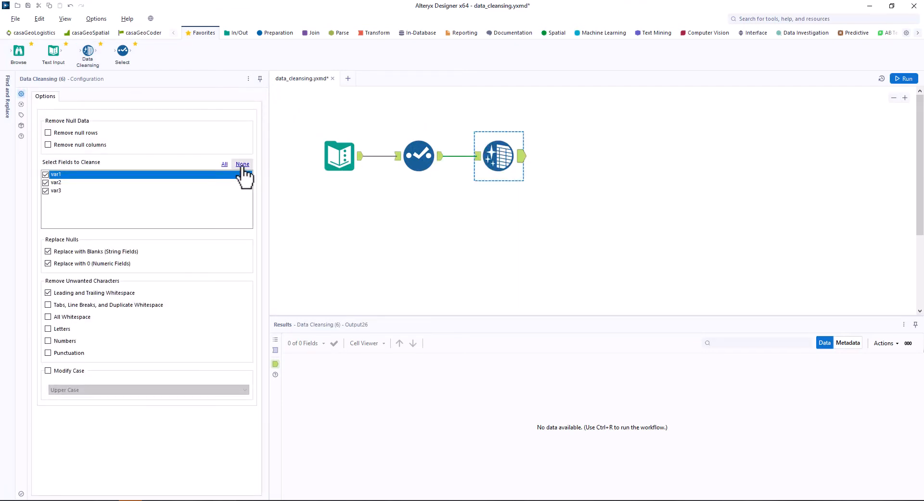
click(242, 164)
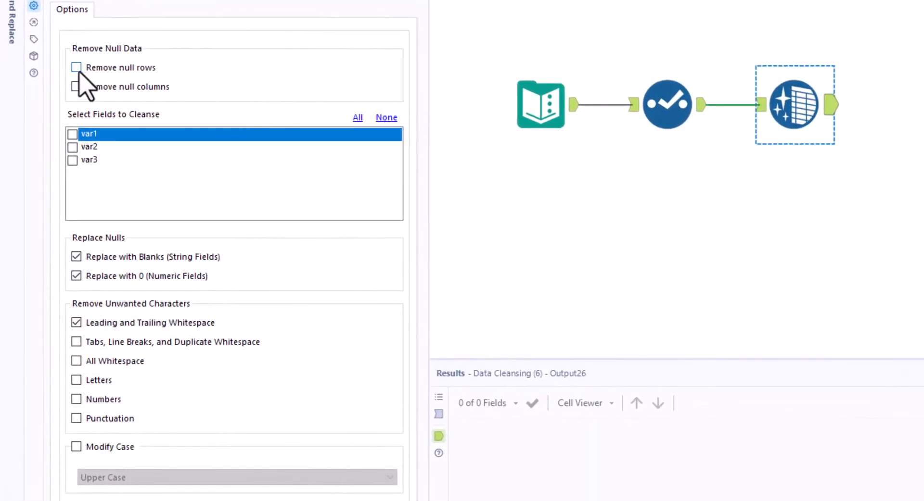
click(76, 68)
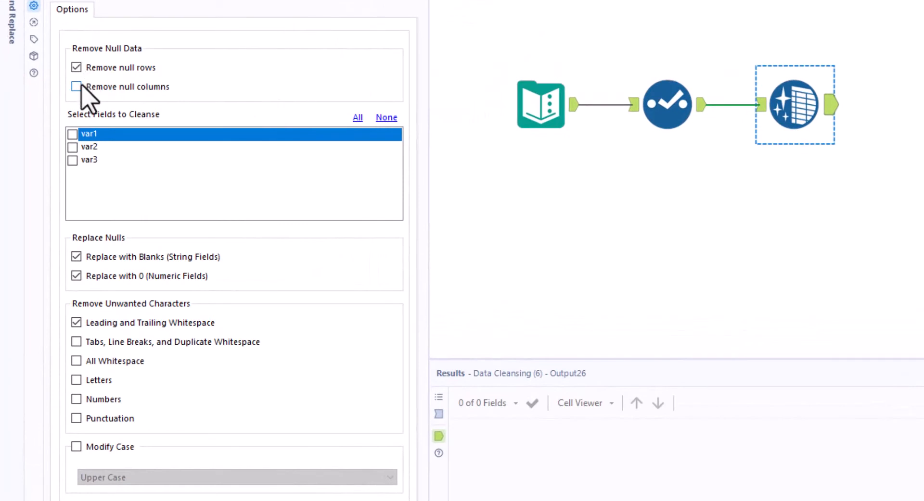
click(76, 87)
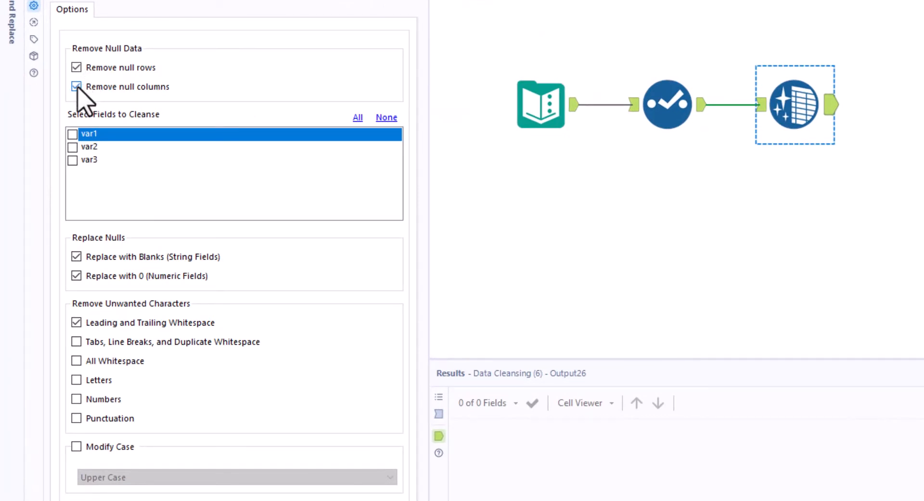
click(75, 87)
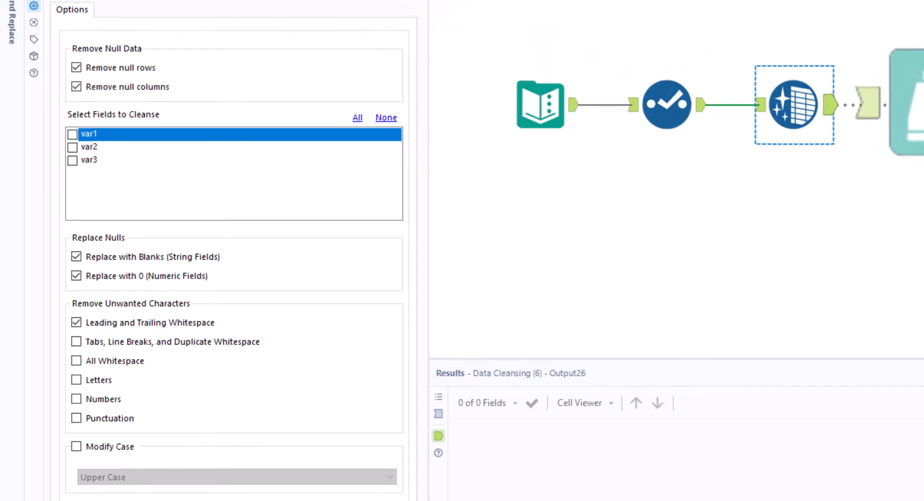
Step: Attach a Browse tool to the cleansing output
click(592, 154)
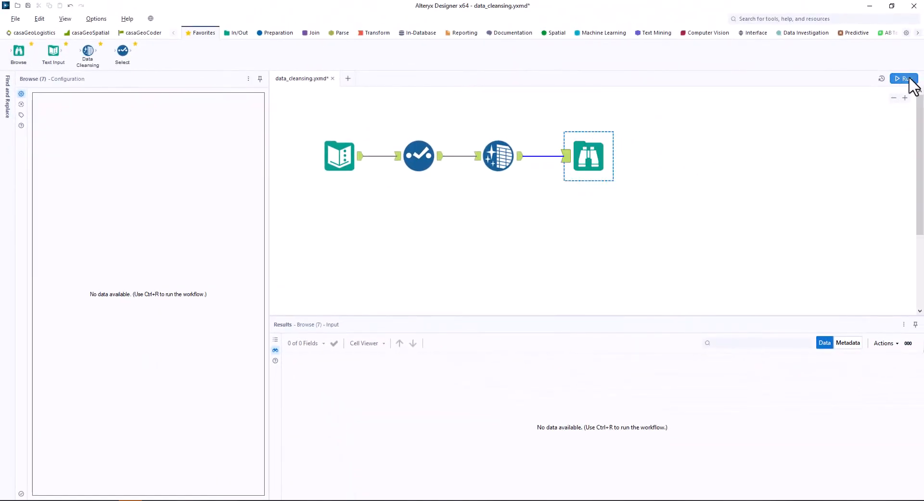
Step: Run the workflow and view the five cleansed records at the Data Cleansing output anchor
click(905, 78)
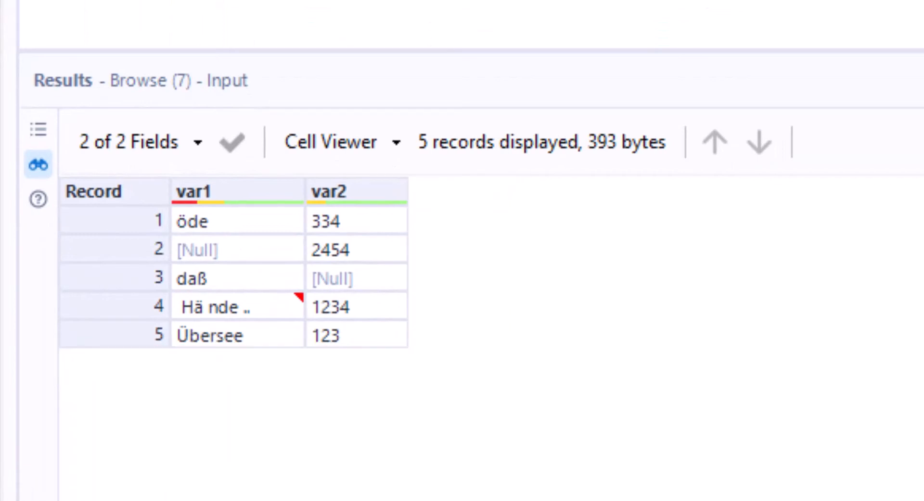
click(38, 165)
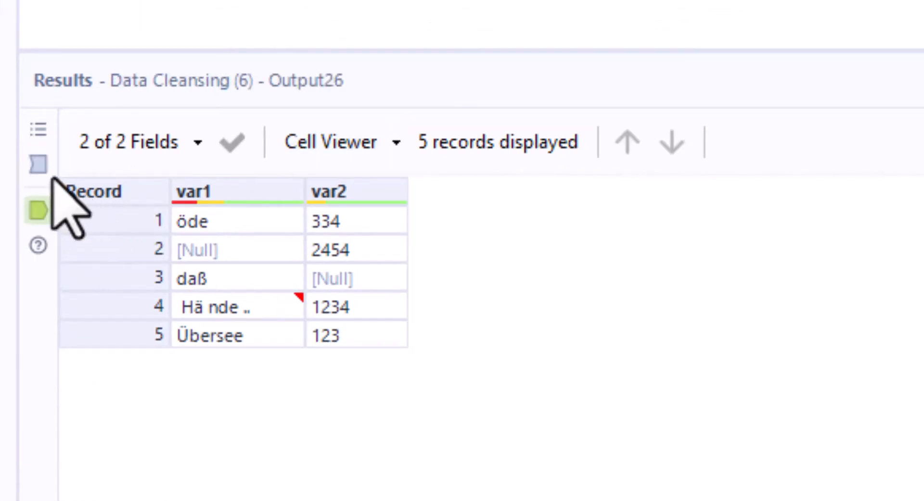
click(37, 164)
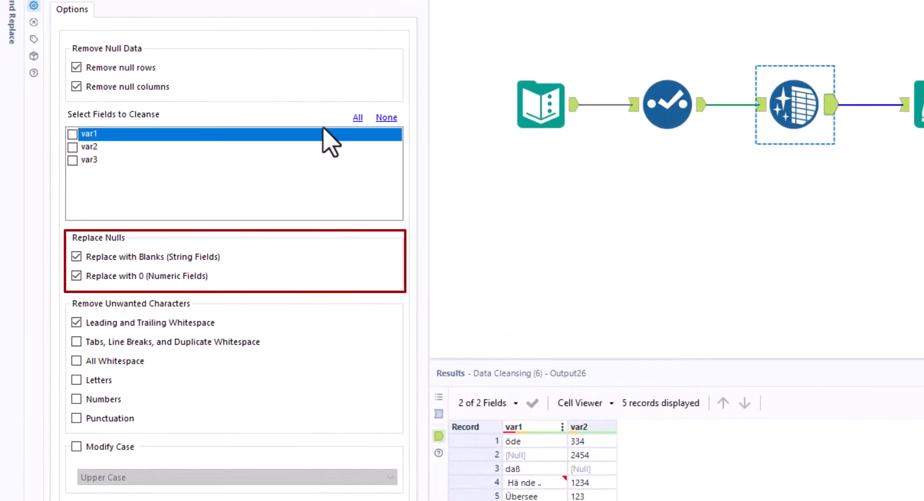
Step: Cleanse all fields, removing all whitespace and punctuation instead of leading/trailing whitespace, and rerun
click(357, 118)
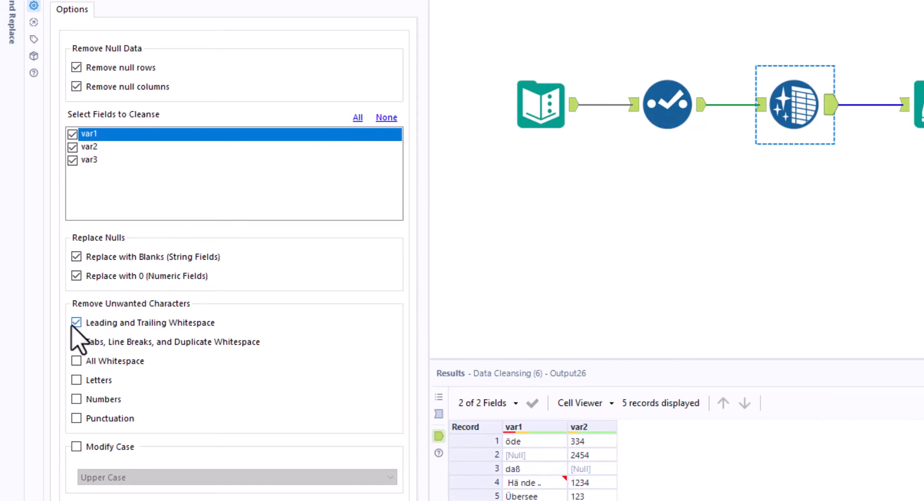
click(76, 322)
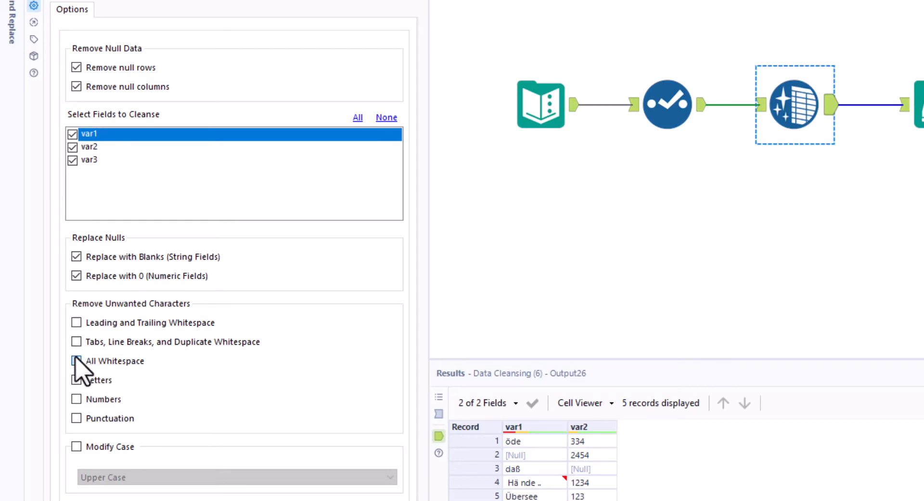
click(76, 361)
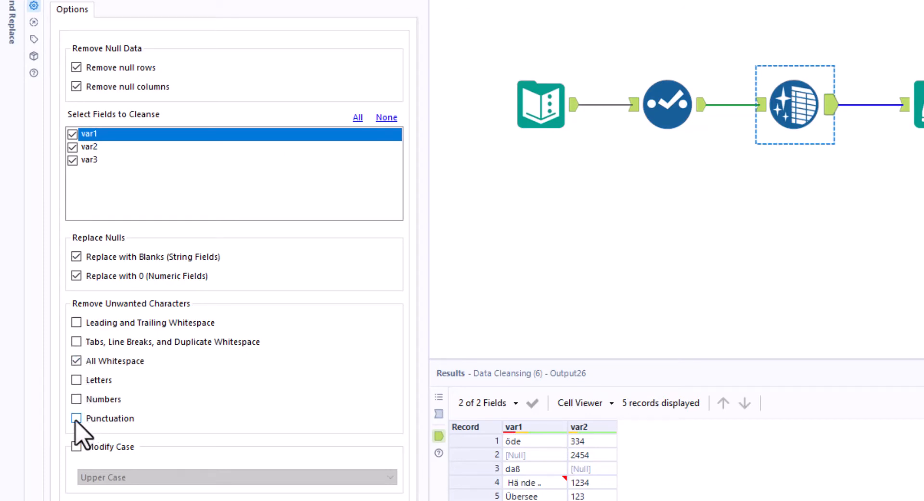
click(76, 419)
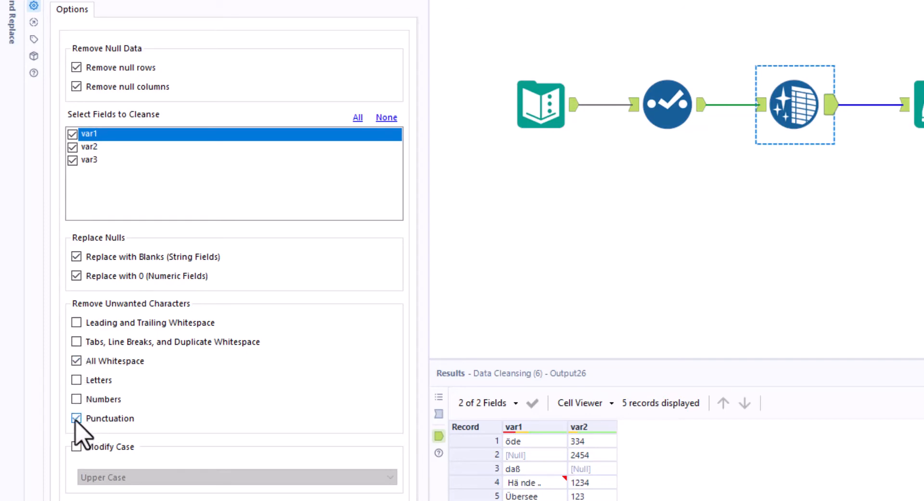
click(76, 419)
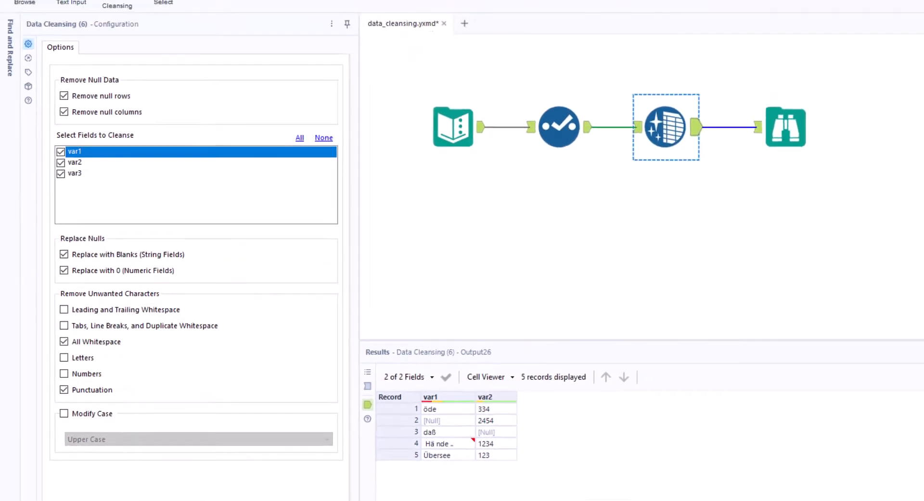
click(904, 79)
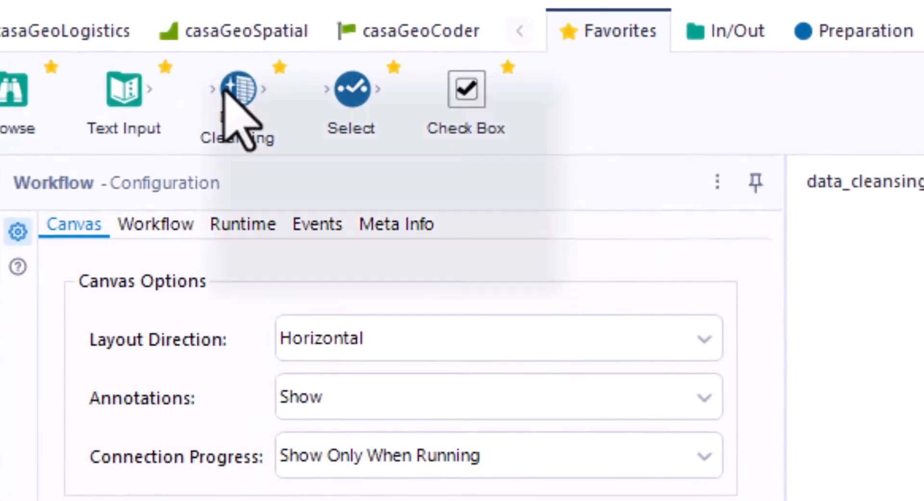
Step: Open Cleanse.yxmc from the Data Cleansing tool and zoom in on its cleansing containers
right_click(237, 90)
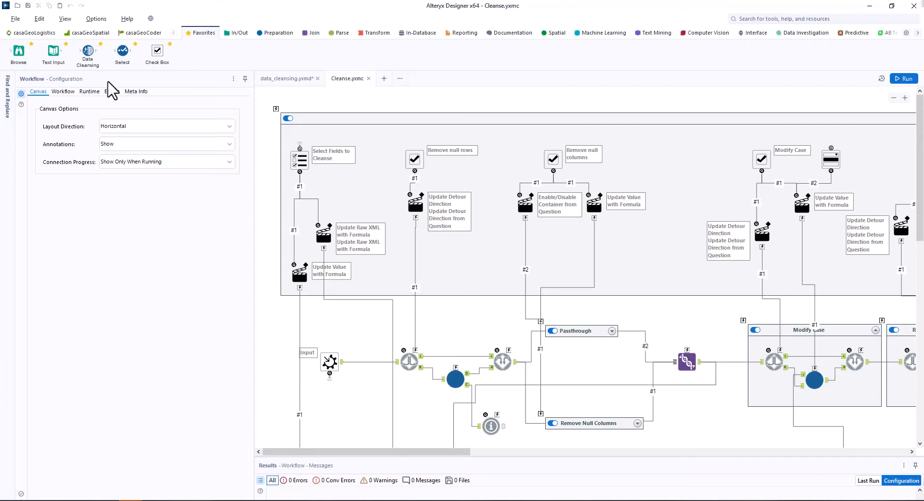
mouse_move(597, 122)
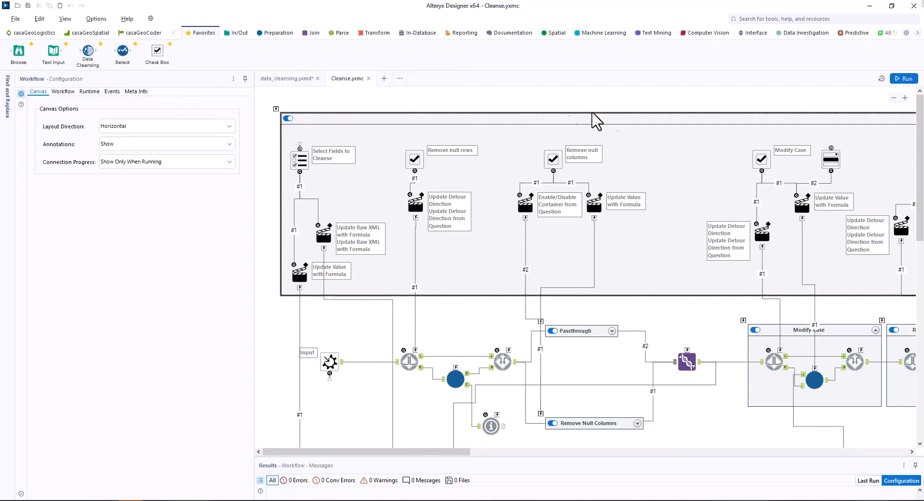
mouse_move(895, 104)
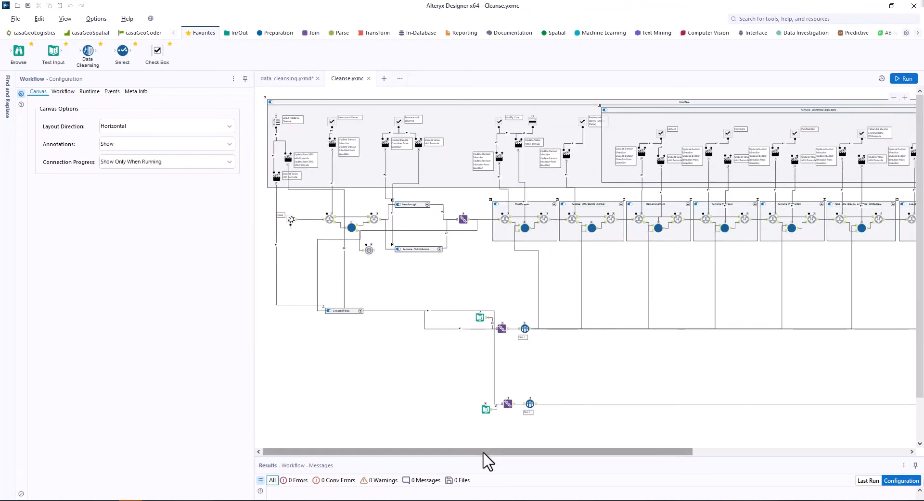
scroll(right, 3)
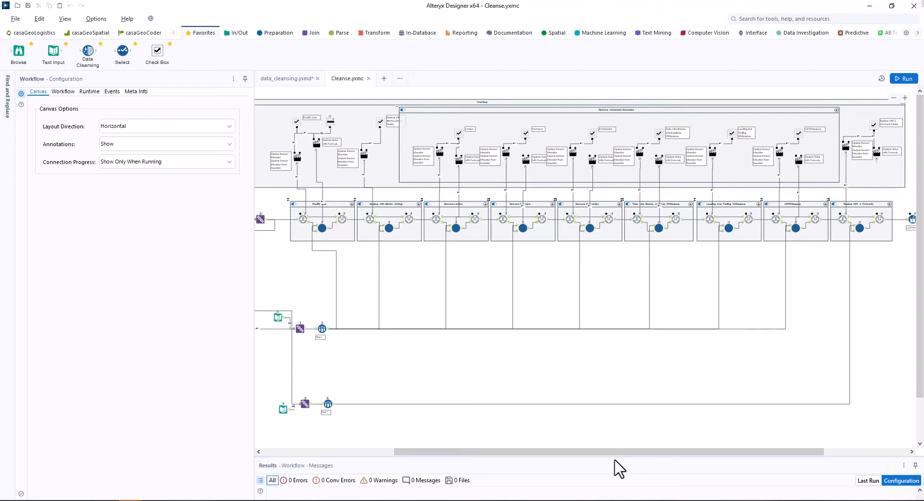
mouse_move(831, 288)
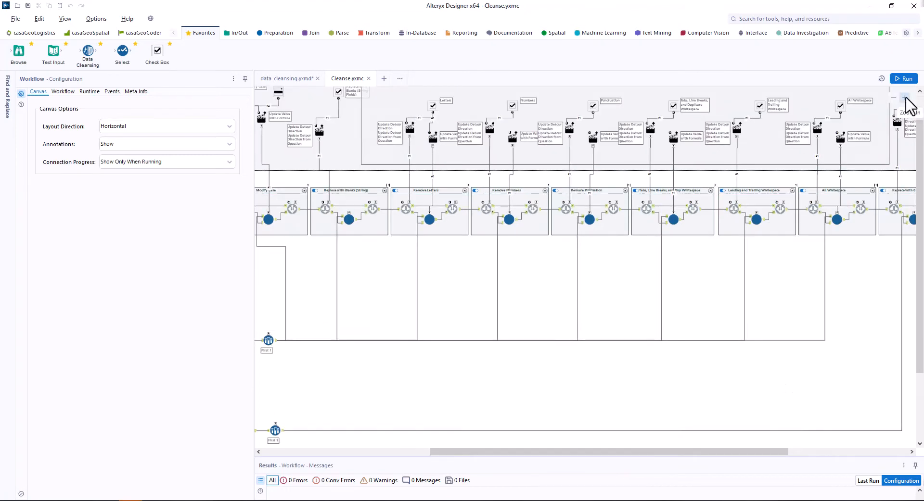
click(905, 98)
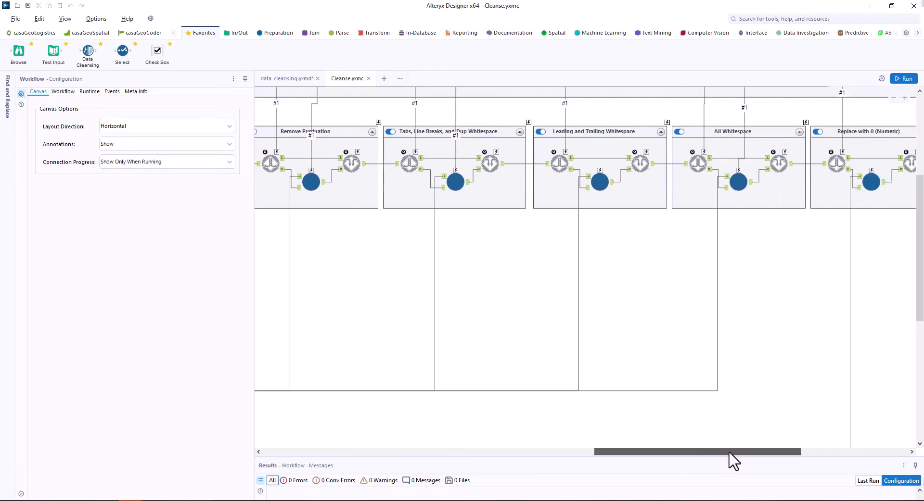
Step: Paste a copied whitespace container before the output and rename its caption to German Umlauts
scroll(right, 3)
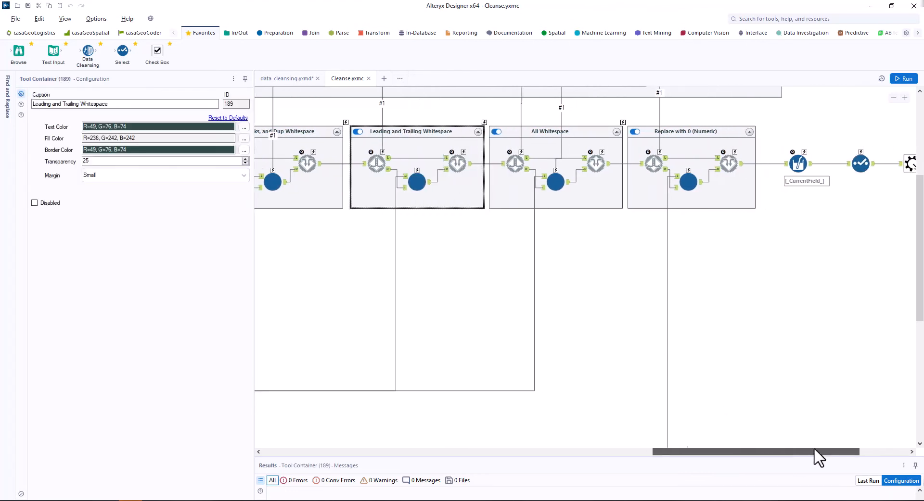
scroll(right, 3)
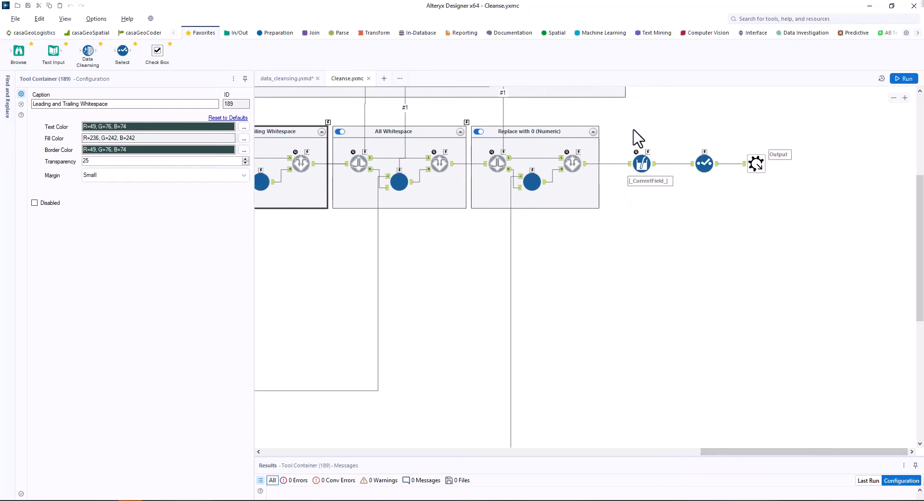
click(672, 165)
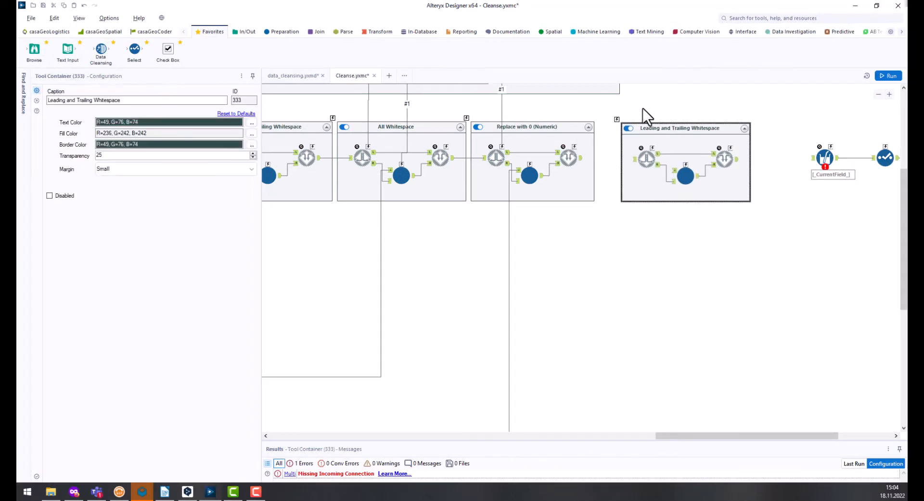
triple_click(136, 99)
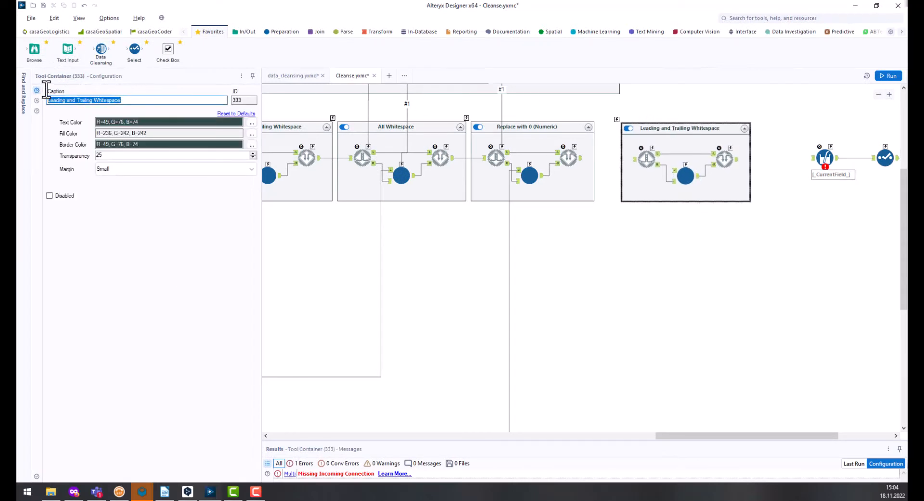
text(German Umlauts)
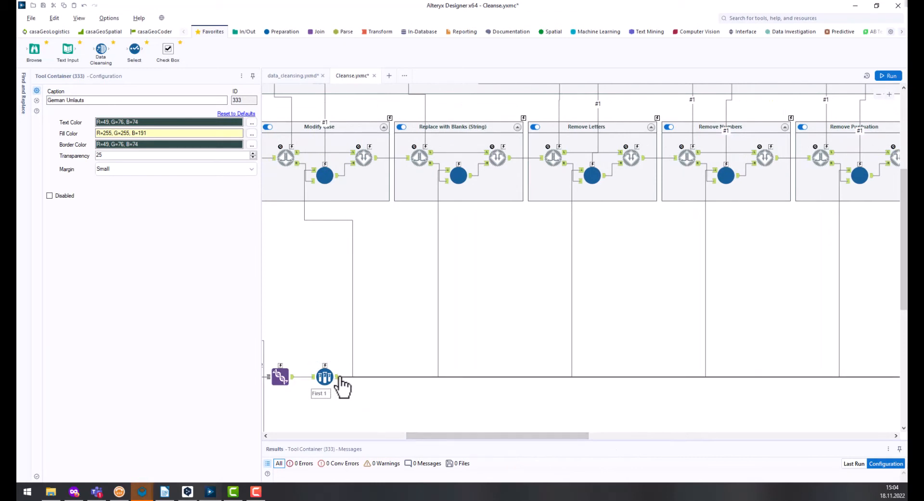
scroll(right, 3)
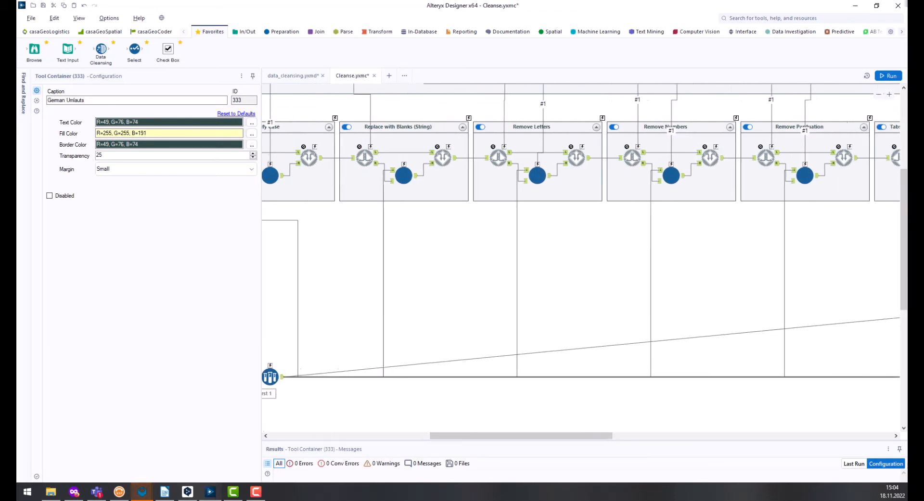
scroll(right, 3)
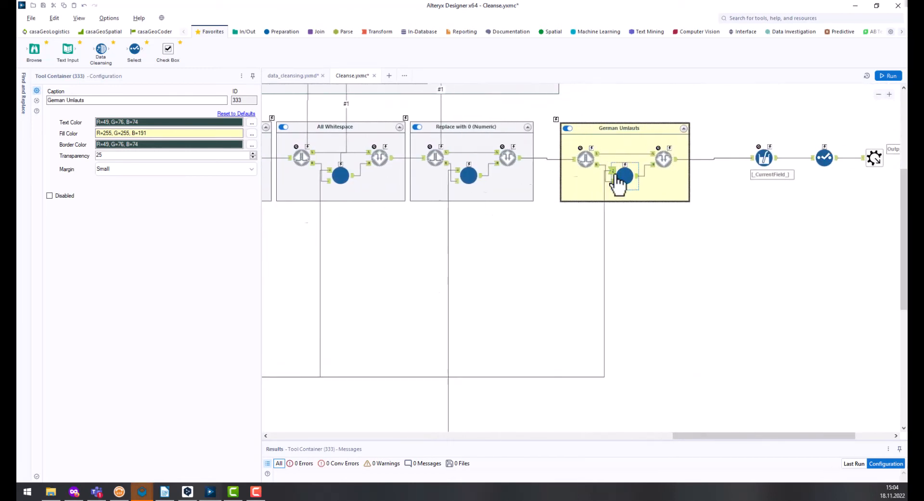
mouse_move(747, 312)
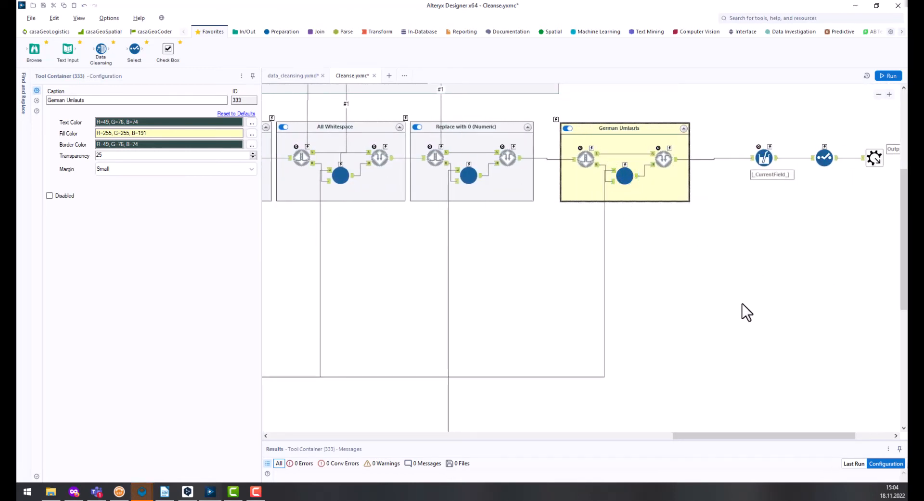
Step: Add the umlaut check box and action, then show the Multi-Field step's Questions settings
scroll(up, 3)
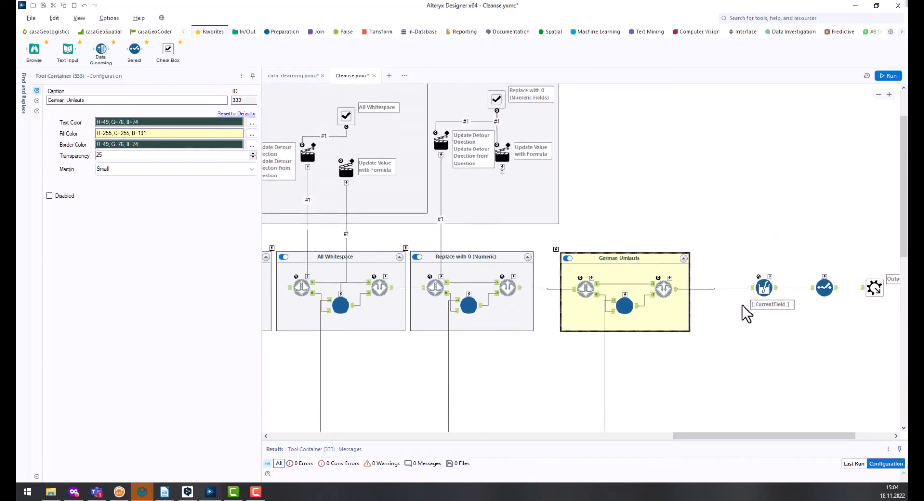
click(629, 117)
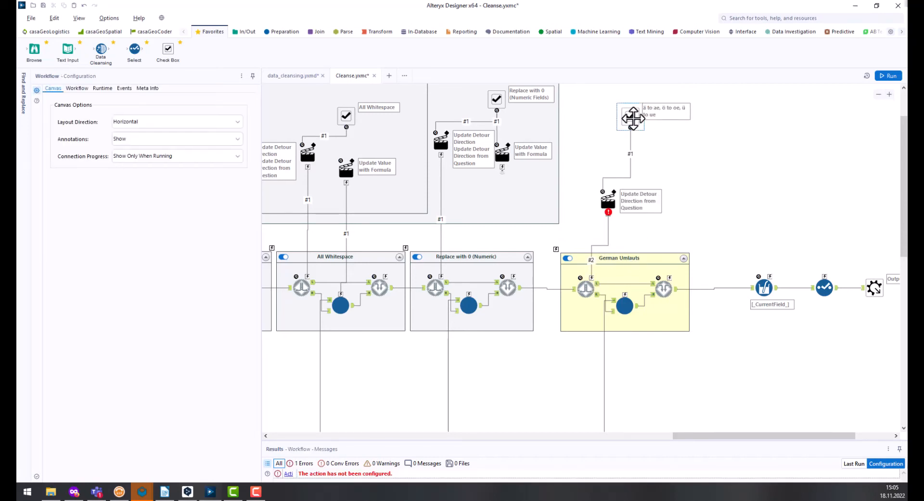
click(630, 345)
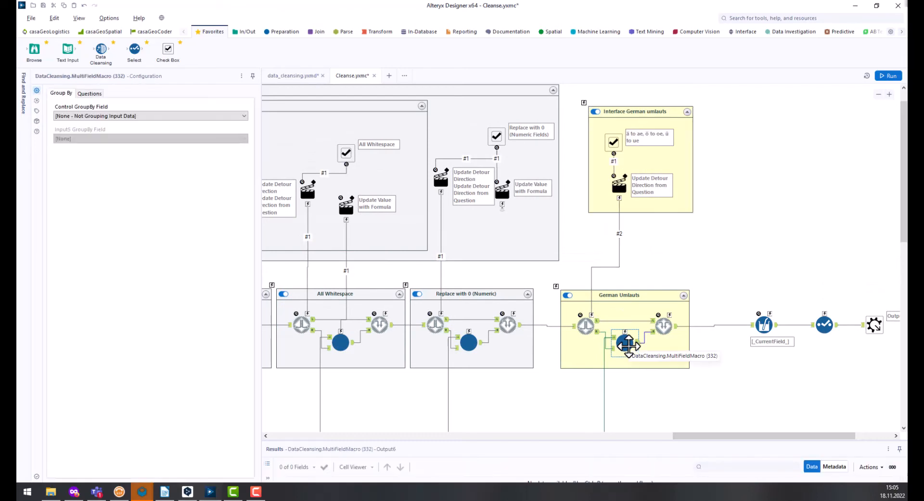
click(89, 94)
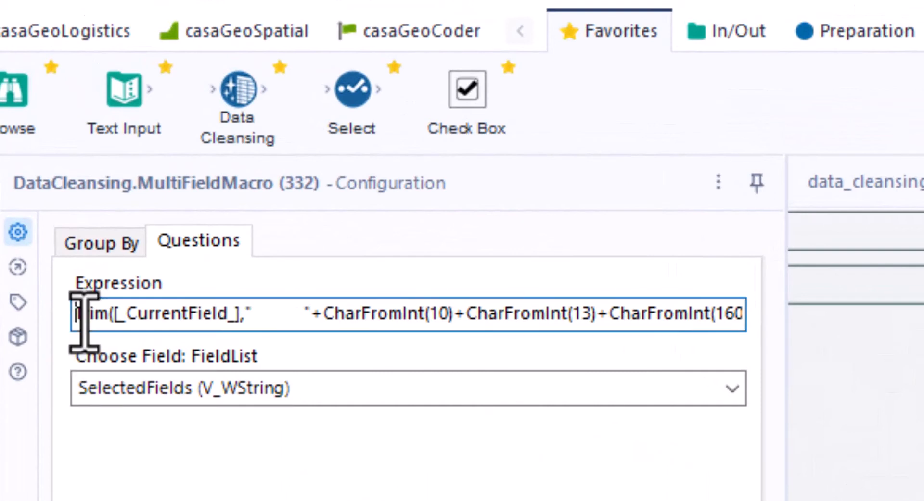
mouse_move(860, 212)
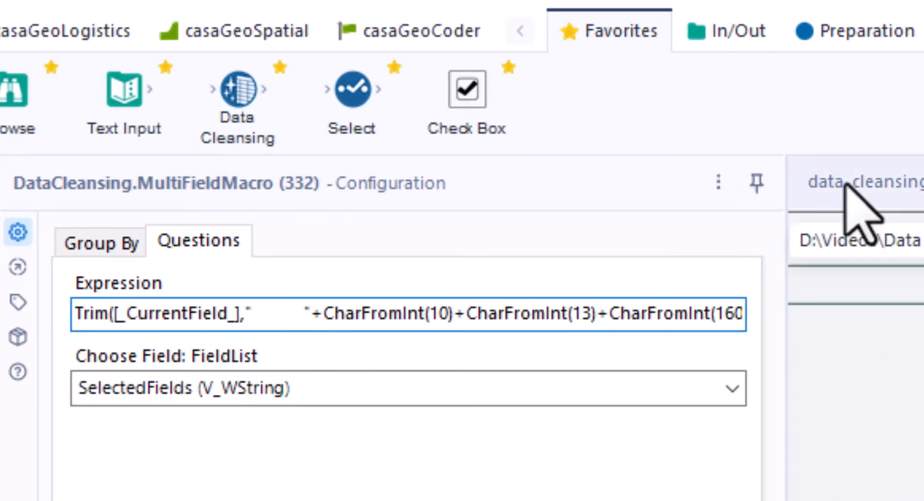
Step: Replace the expression with Replace(Replace([_CurrentField_],'ö','oe'),'Ö','Oe')
key(ctrl+a)
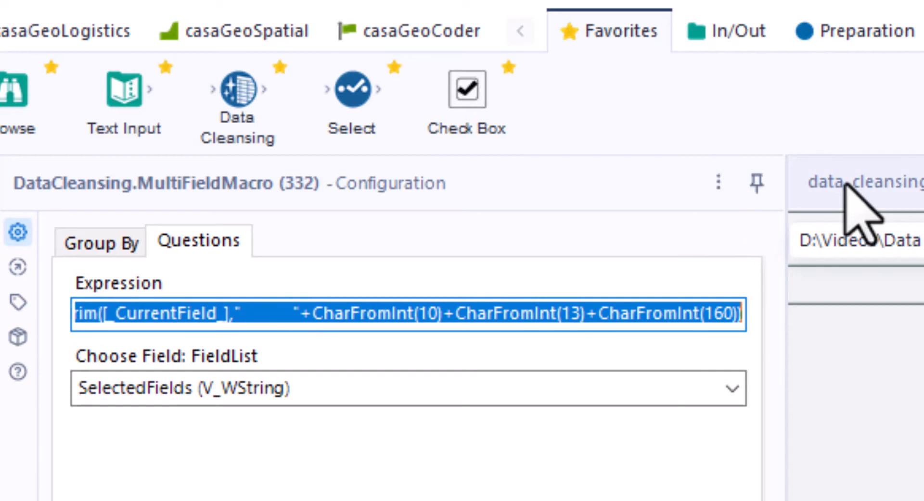
text(Replace(Replace([_CurrentField_],'ö','oe'),'Ö','Oe'))
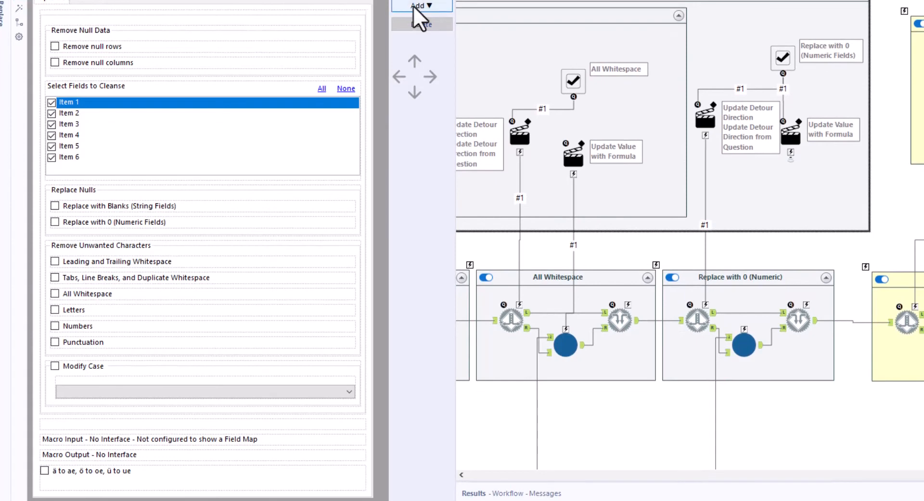
Step: Add a Group Box to the Interface Designer layout for the umlaut option
click(421, 6)
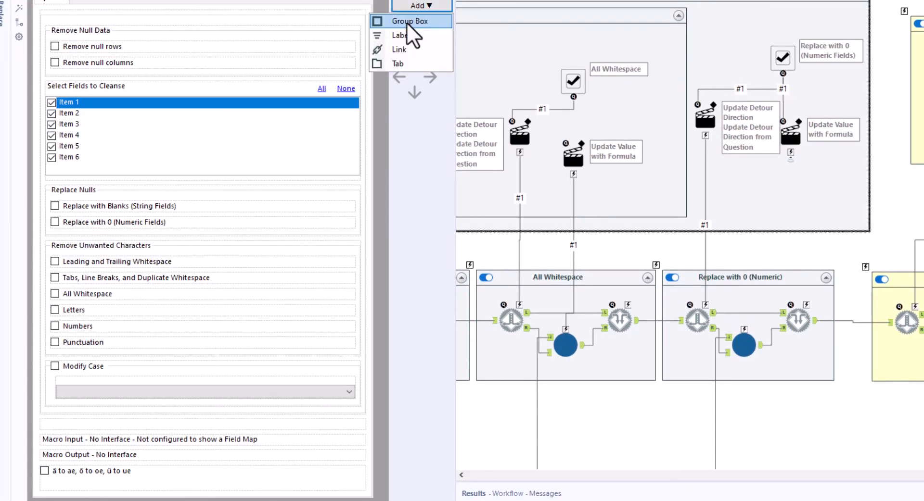
click(410, 20)
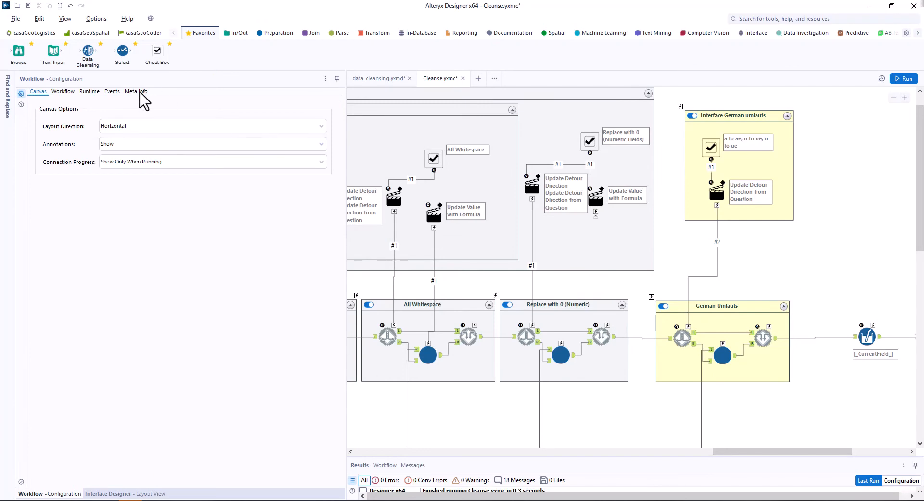
Step: In Meta Info, name the macro Data Cleansing customized and describe it as 'It's customized by user.'
click(136, 91)
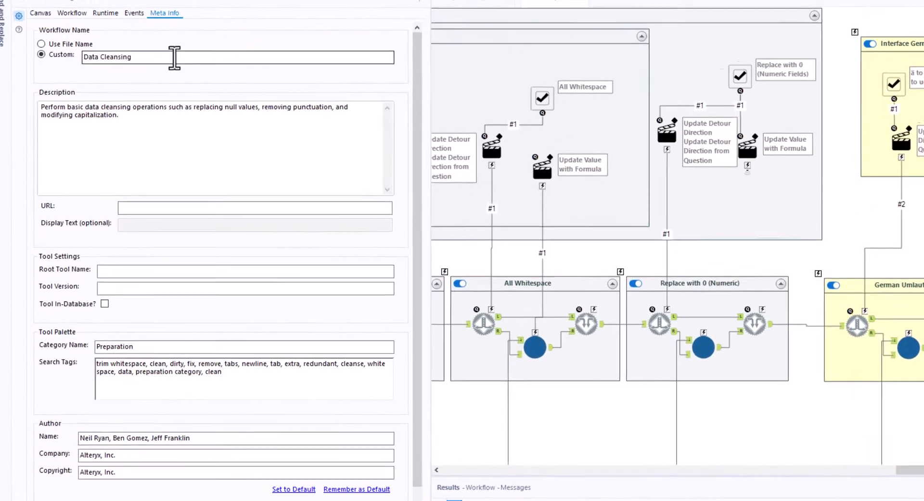
text(customized)
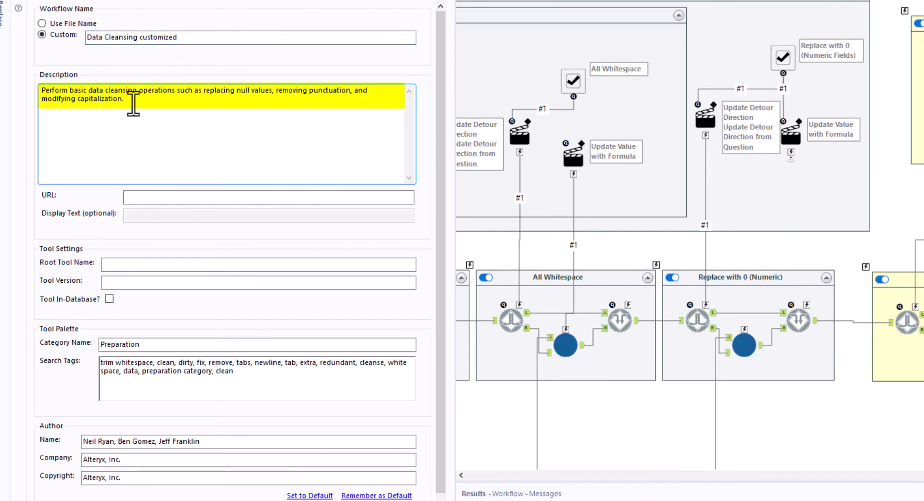
text(It's customized by user.)
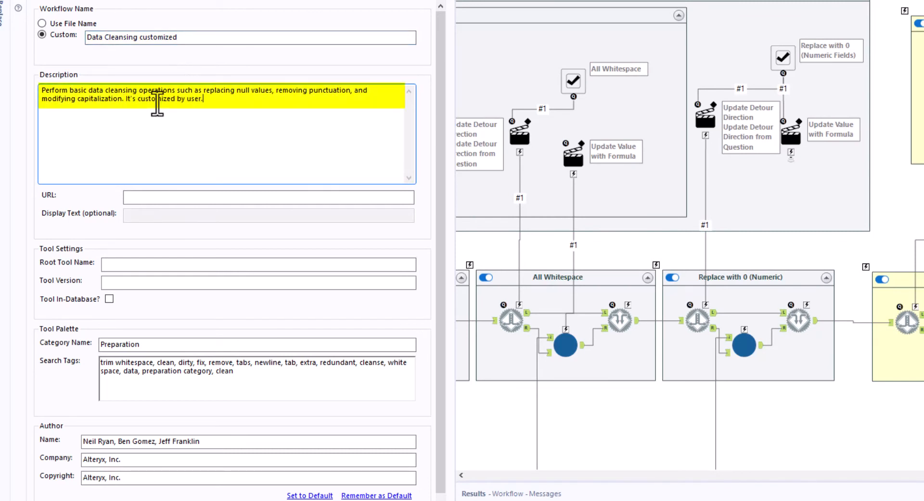
click(236, 136)
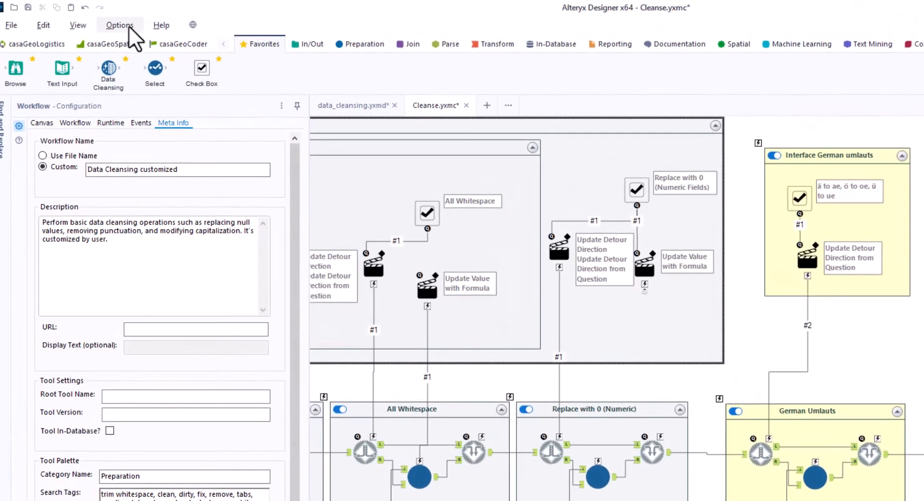
Step: Add C:\Macro Data Cleansing as a macro search path in User Settings and confirm
click(120, 25)
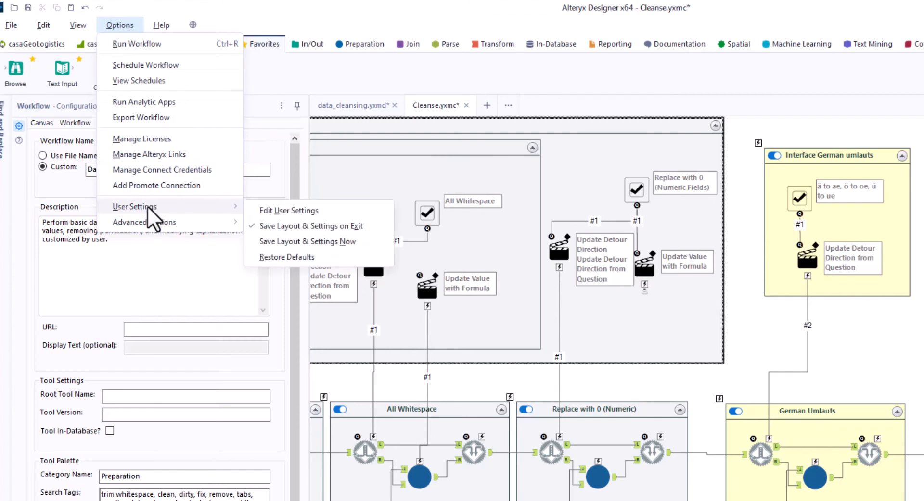
click(289, 211)
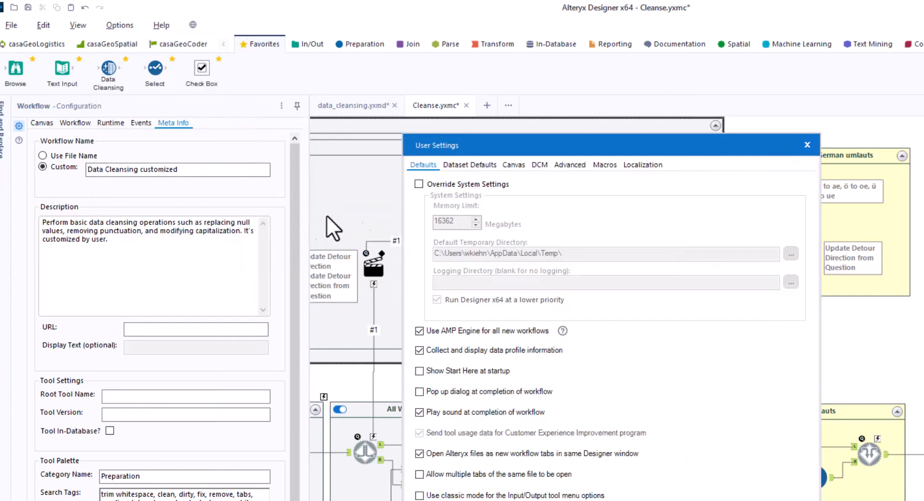
click(604, 164)
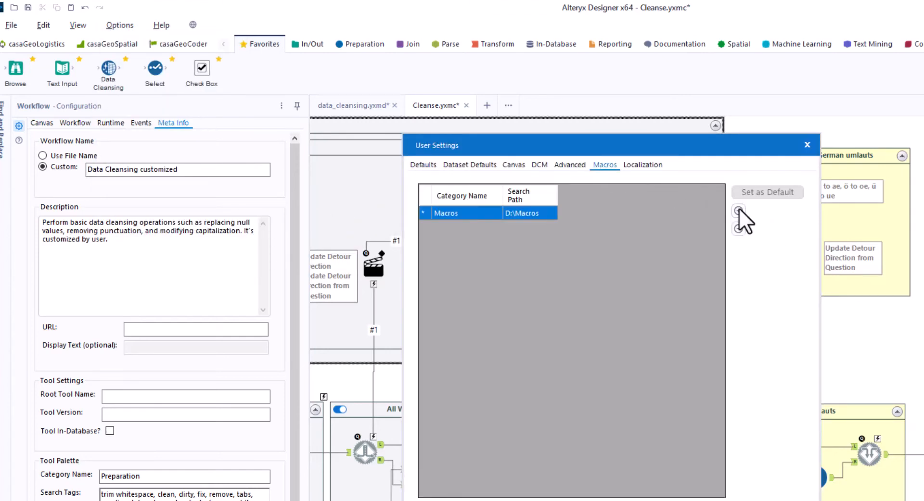
click(738, 211)
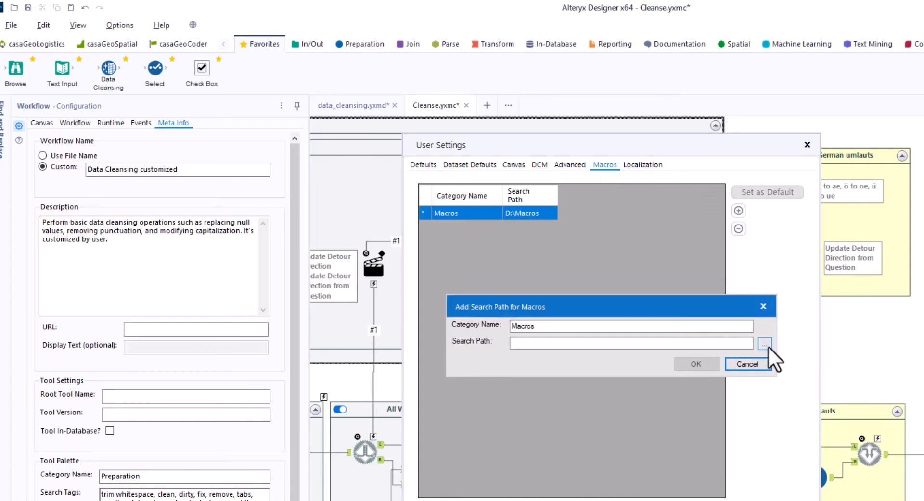
text(C:\Macro Data Cleansing)
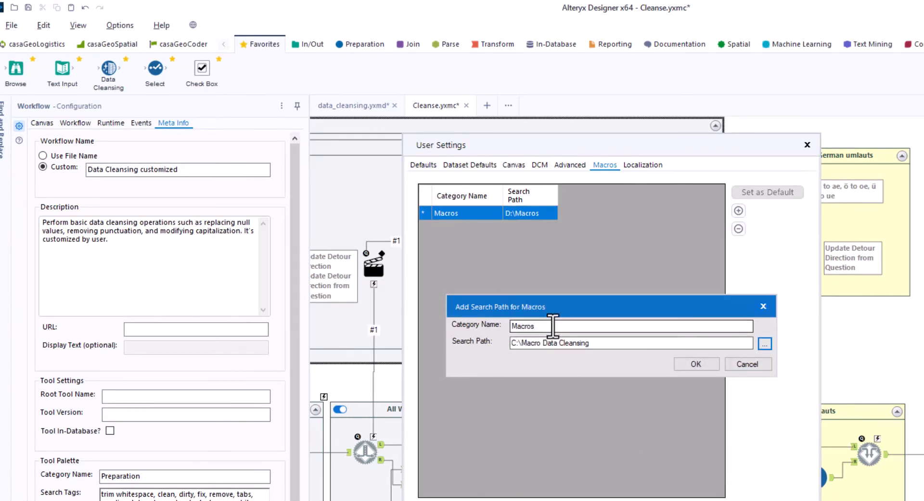
click(696, 363)
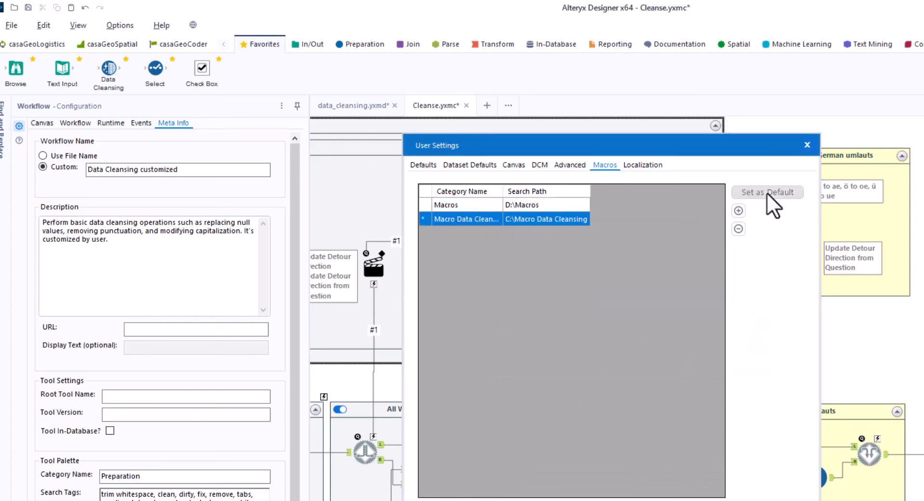
click(806, 145)
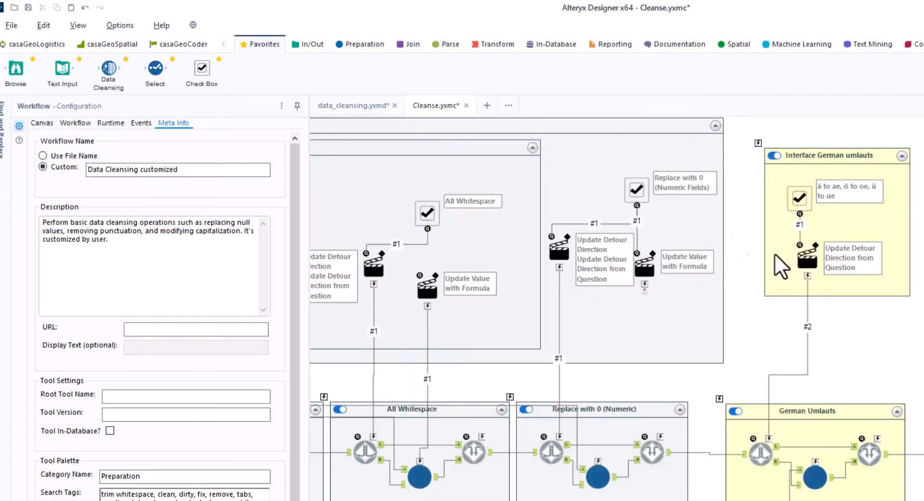
Step: Save as Cleanse customized.yxmc, place Data Cleansing customized after Select, and enable all-whitespace removal
click(42, 123)
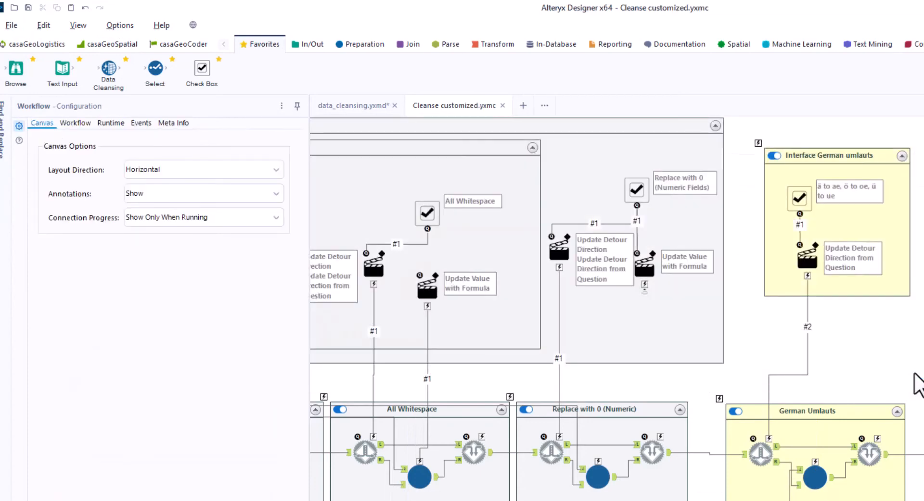
click(352, 106)
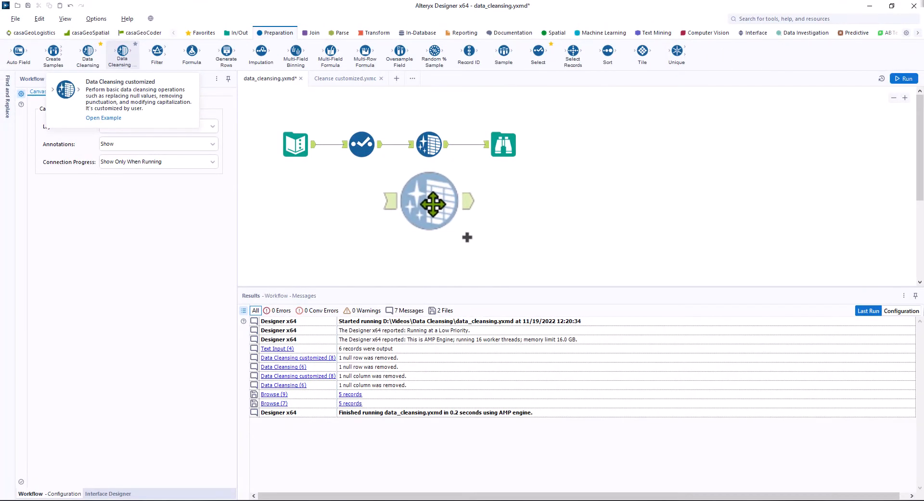
click(361, 144)
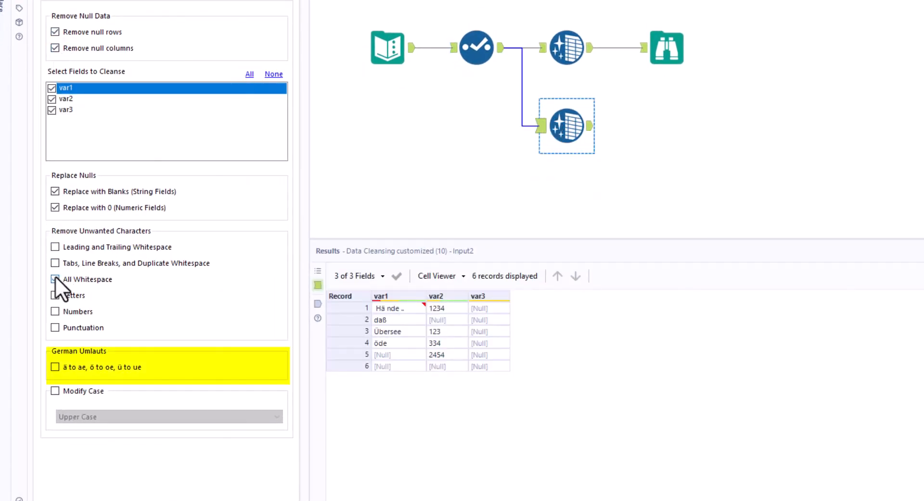
click(666, 125)
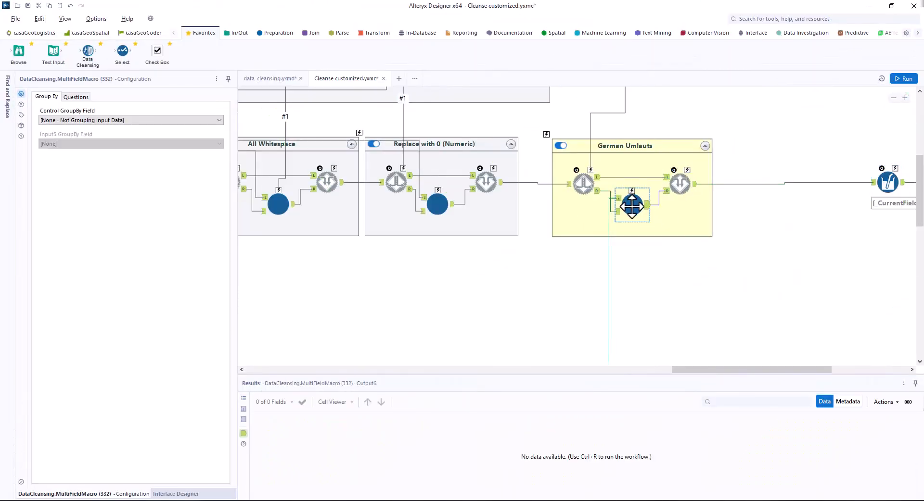
mouse_move(632, 206)
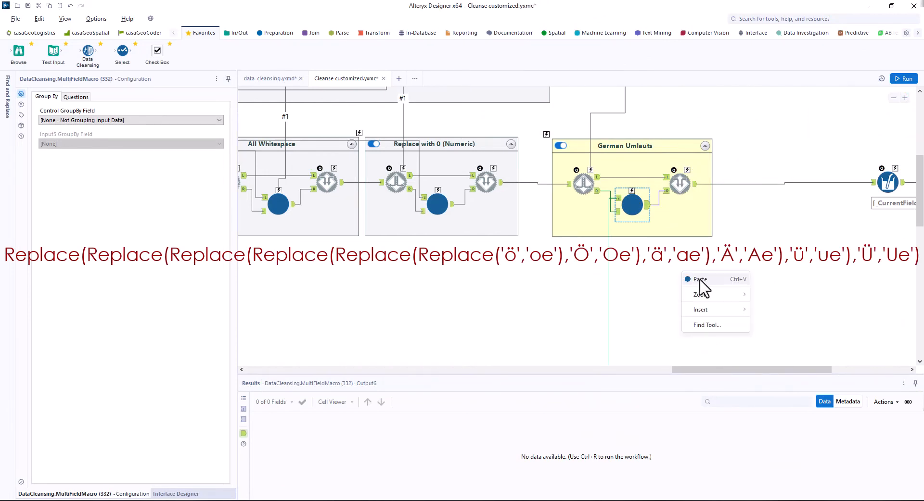
Step: Add a copied Multi-Field step with Replace(...'ä','ae'),'Ä','Ae') and enable the umlaut option
click(700, 279)
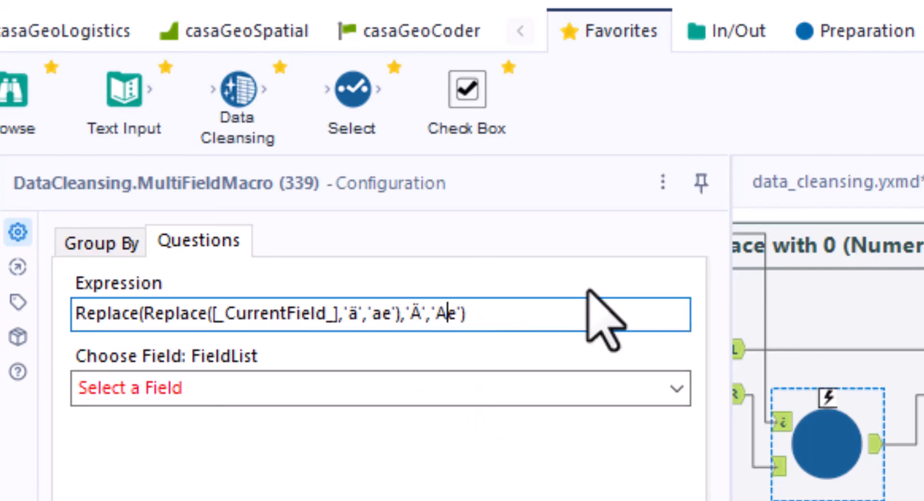
click(676, 388)
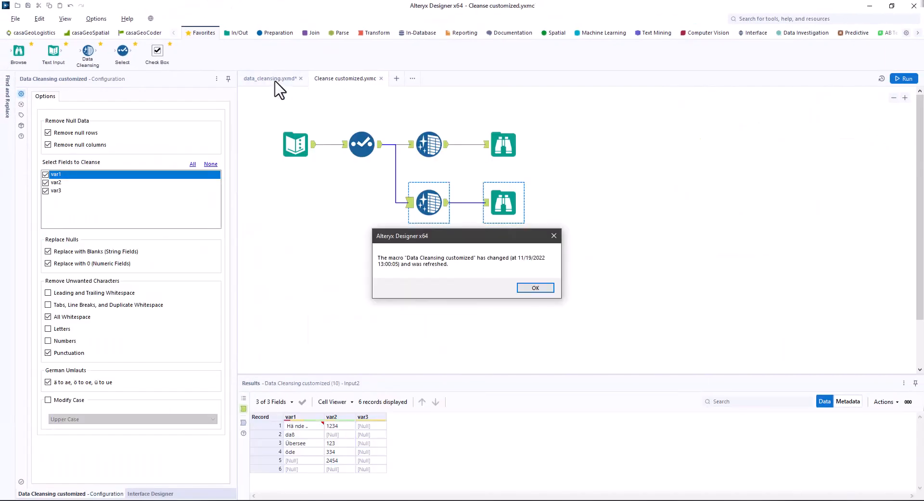
Step: Acknowledge the macro refresh and run the workflow to show umlaut-free values like Haende, Uebersee, oede
click(534, 287)
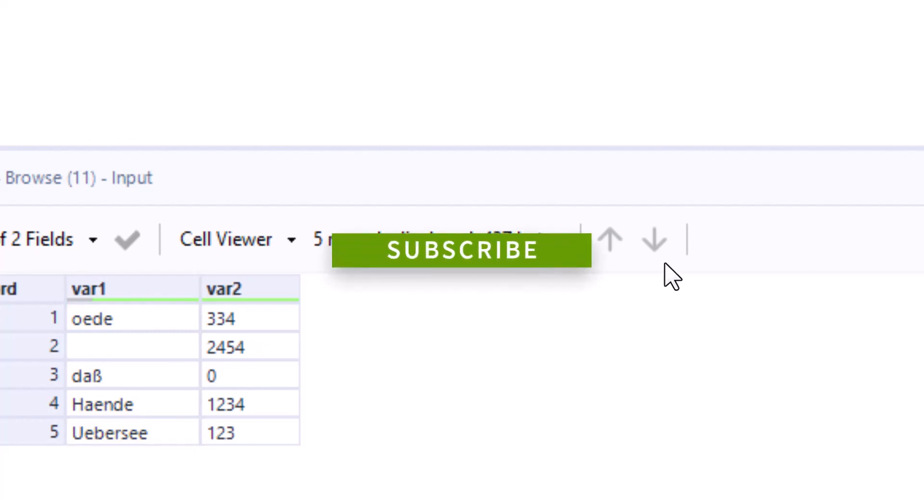
mouse_move(477, 259)
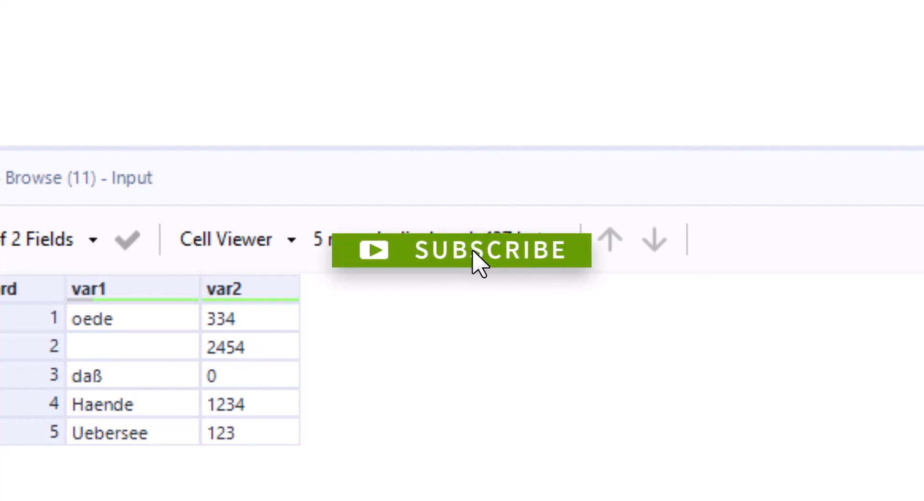